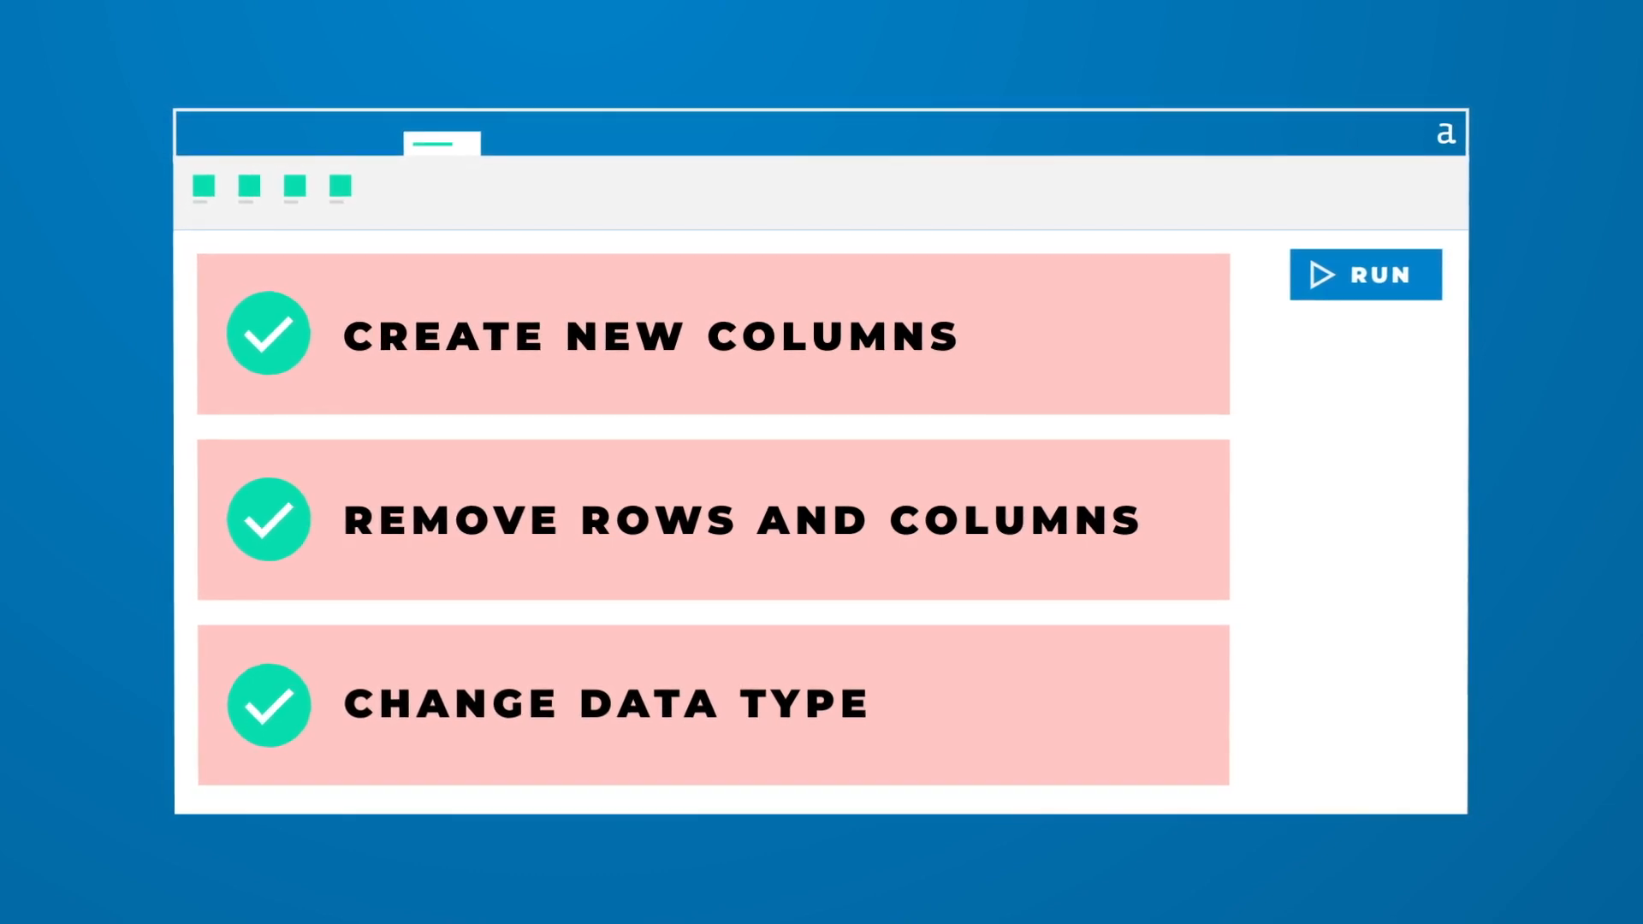
Step: Run the workflow to check off new columns, row/column removal and data type changes
click(1366, 274)
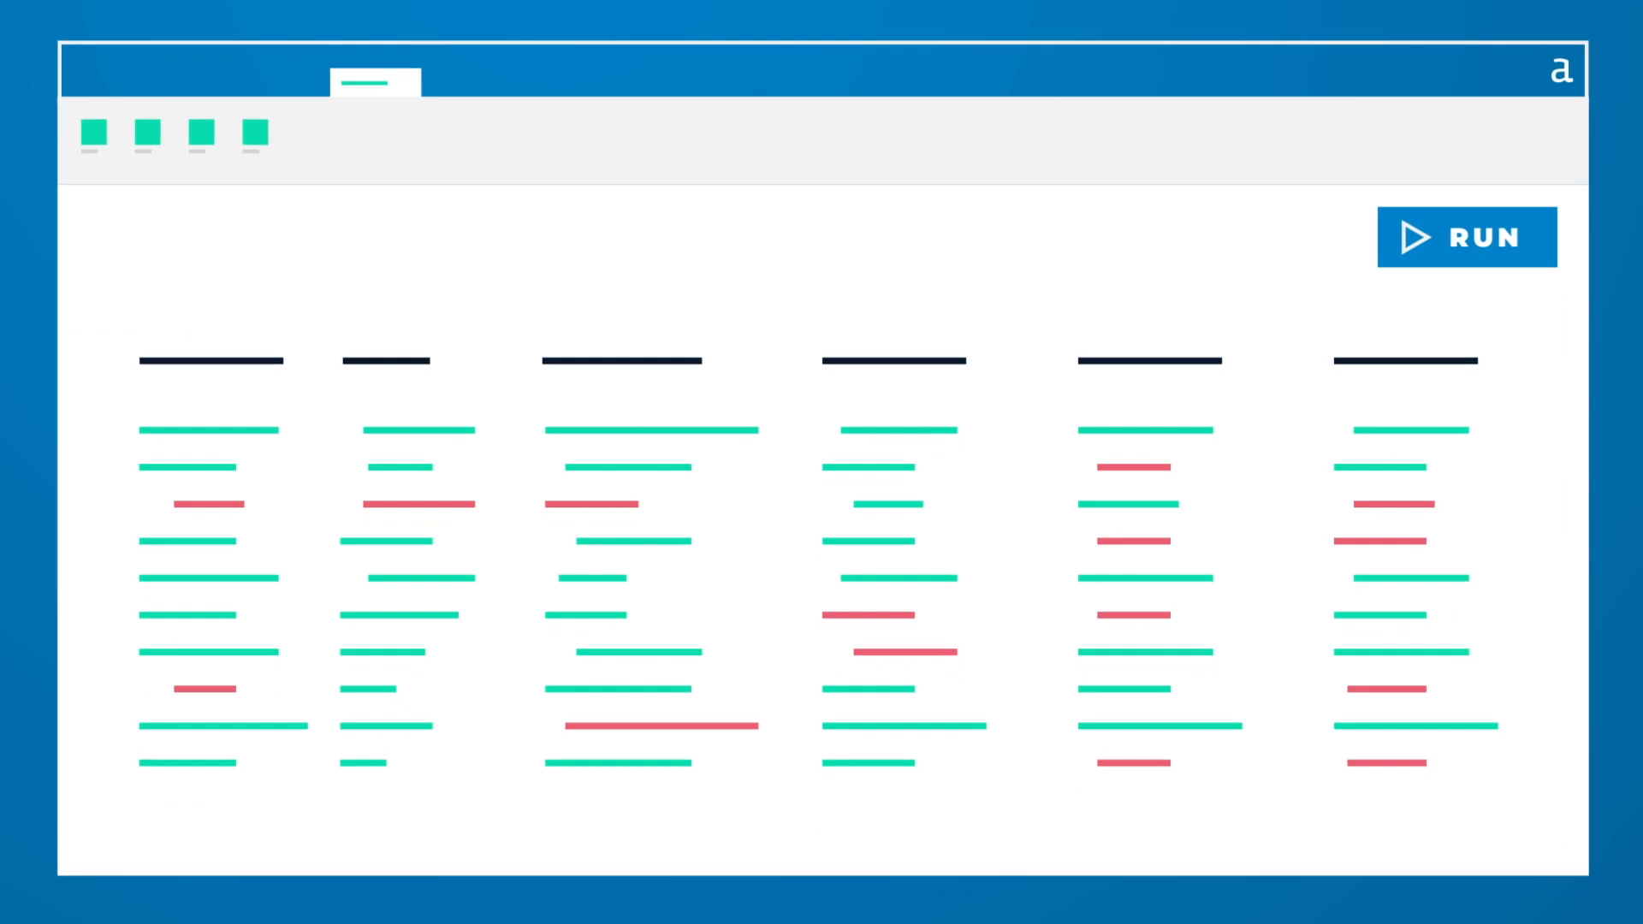
Step: Run the cleansing so all six column headers show green checks with bad values cleared
click(1466, 237)
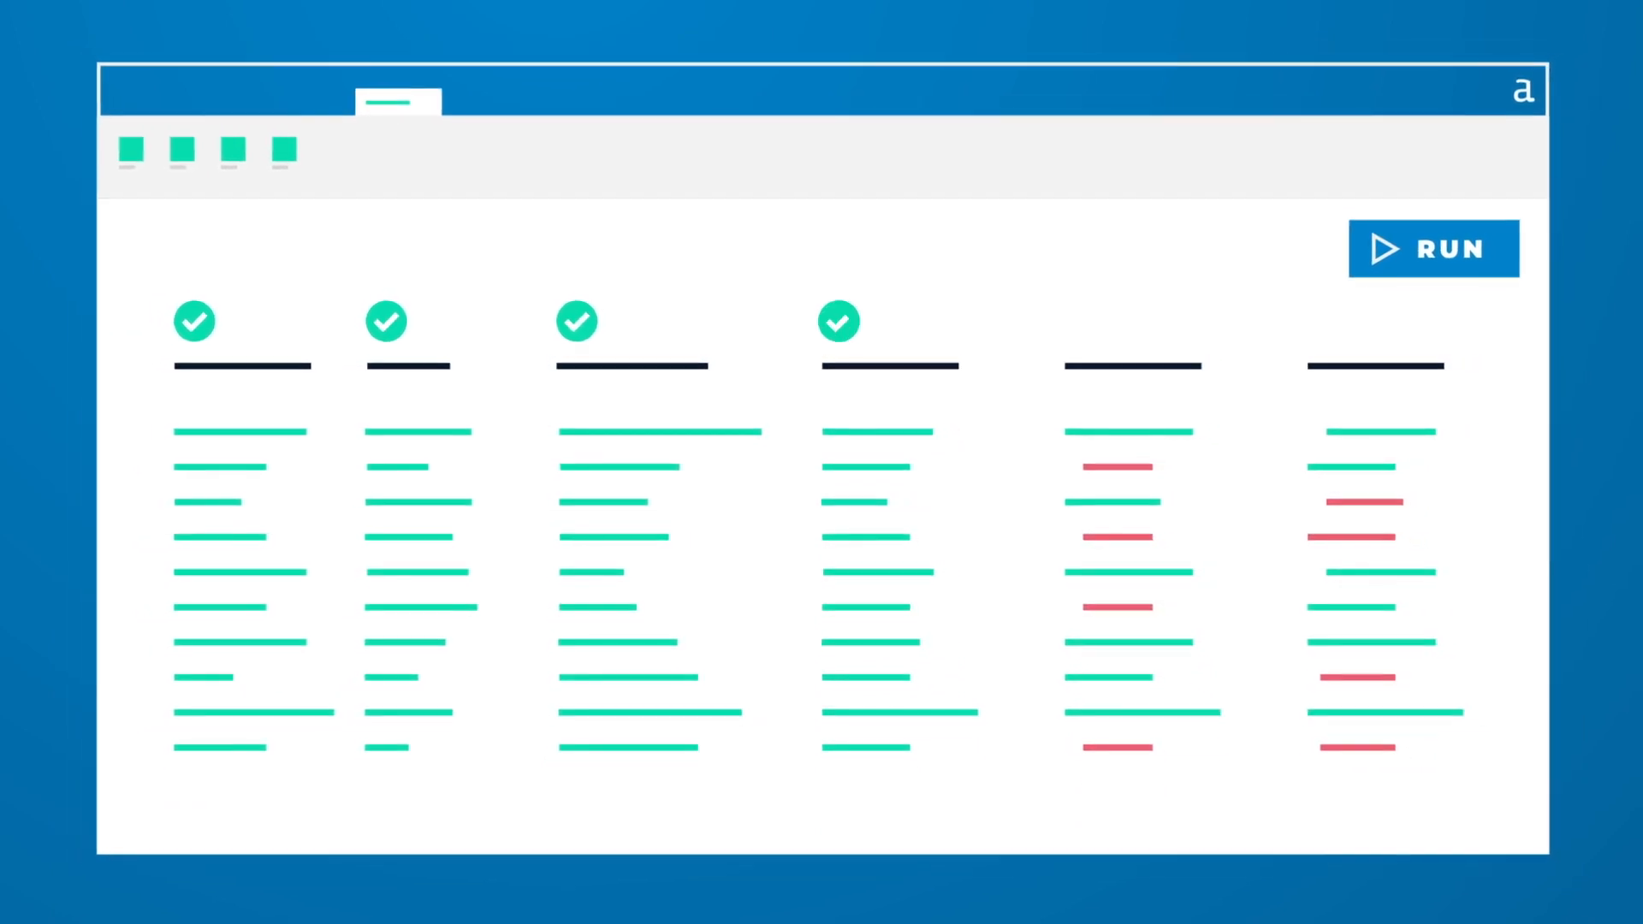
click(1434, 248)
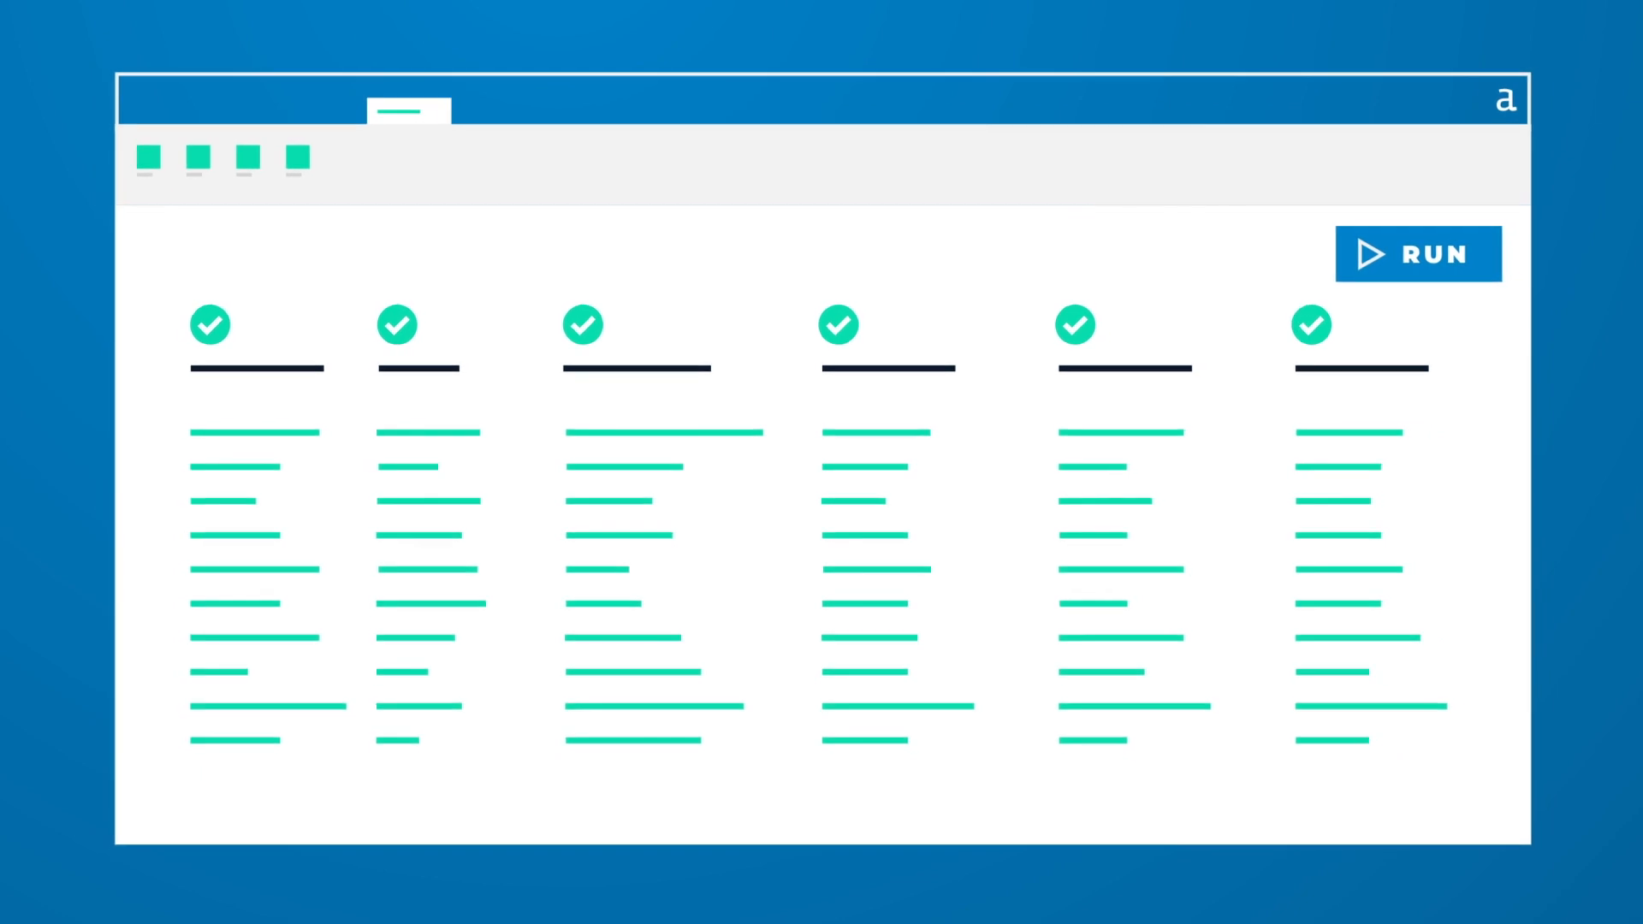